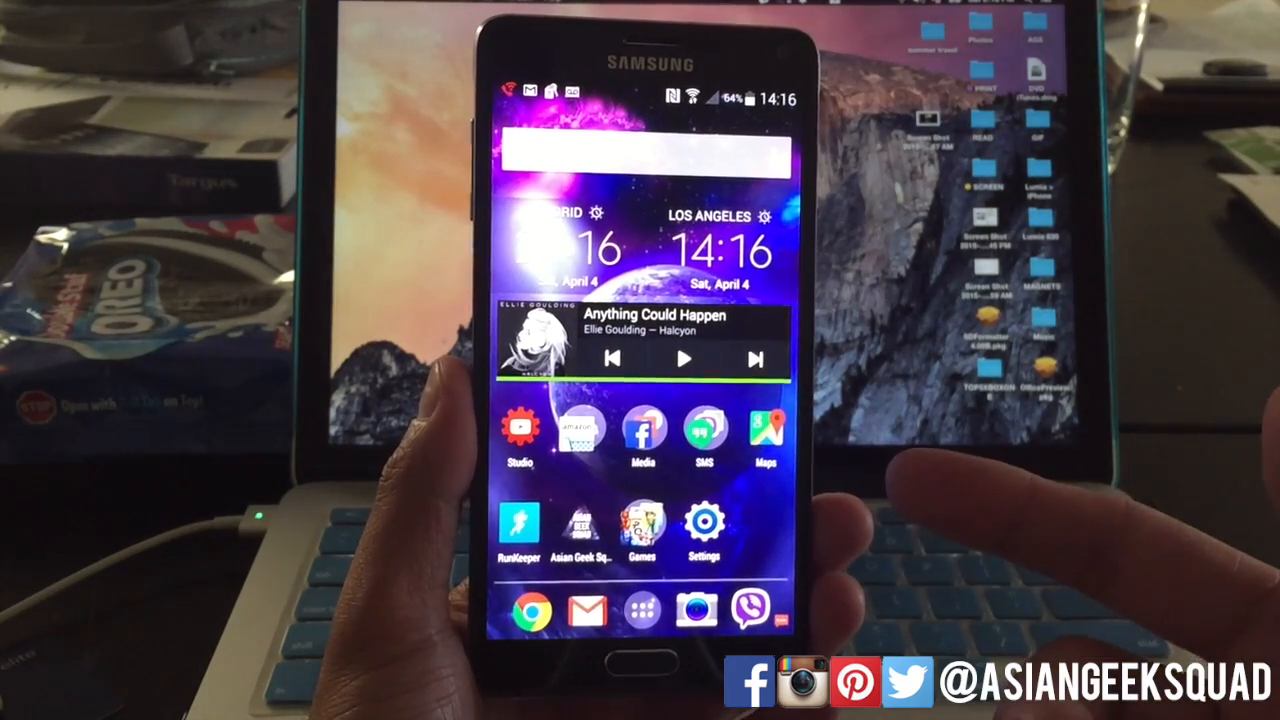
Step: Launch Settings from the home screen and scroll to the User and backup section showing Backup and reset
left_click(704, 524)
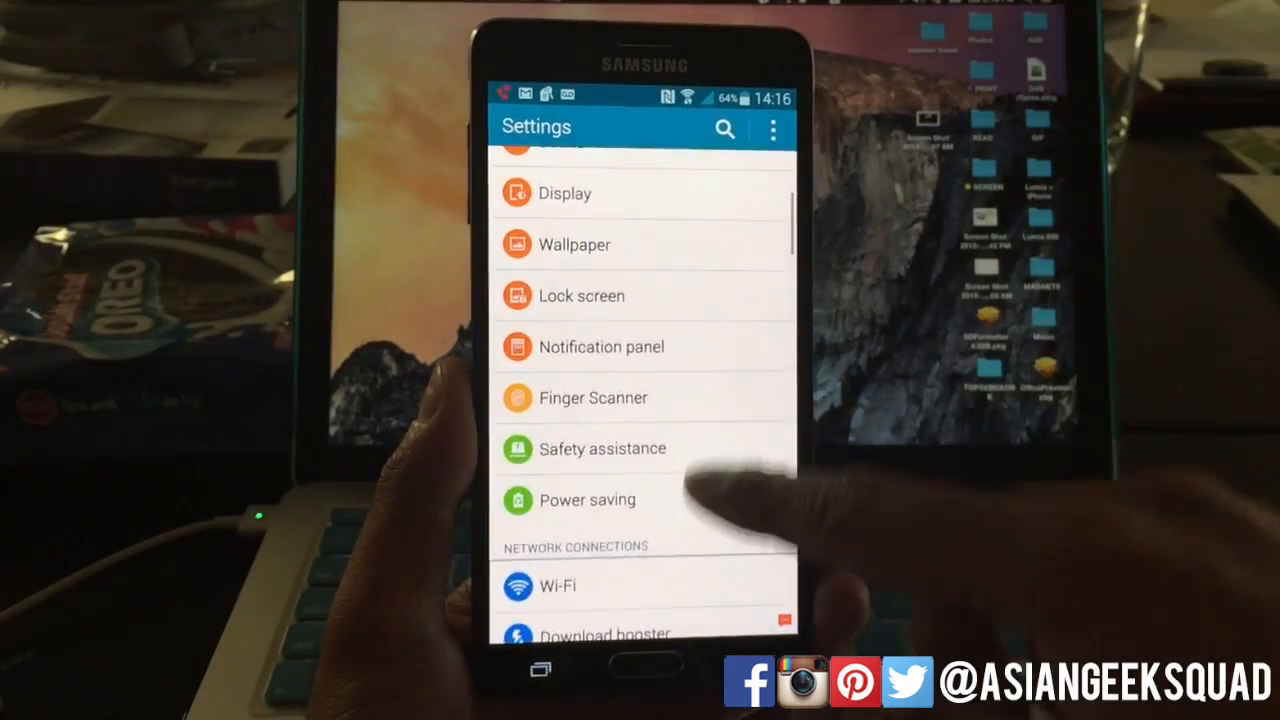
scroll("down", 3)
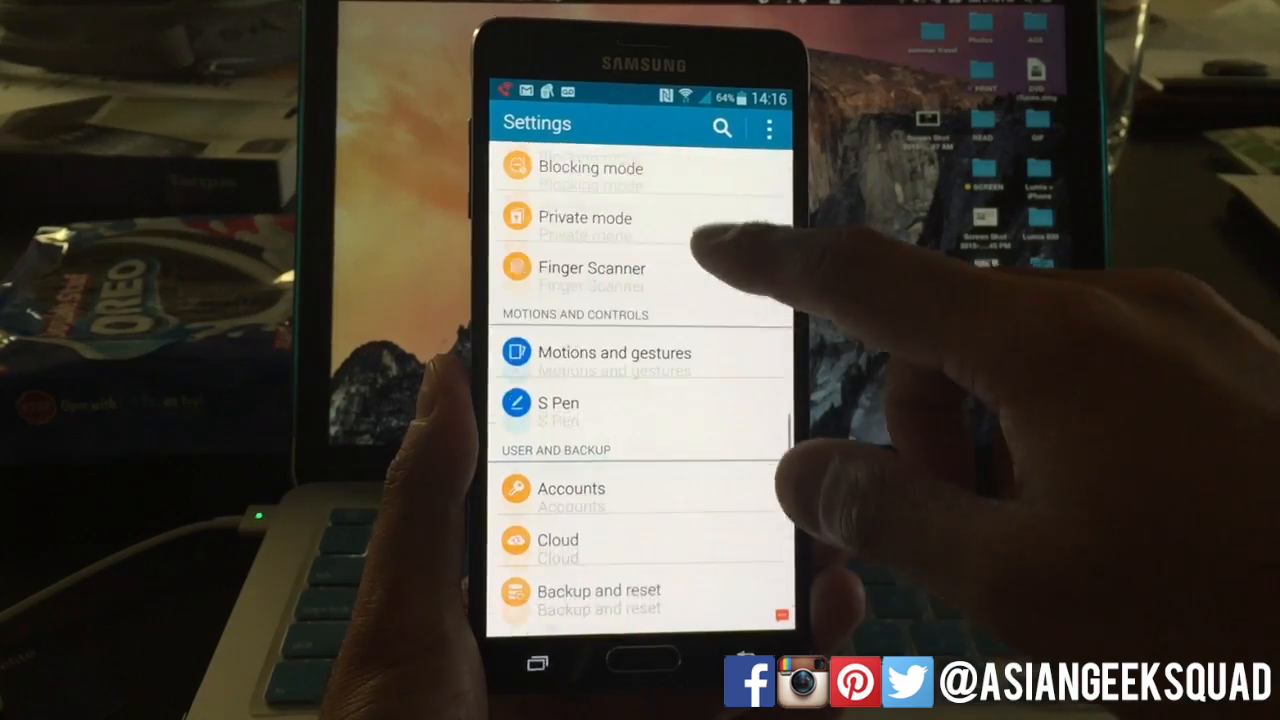
scroll("down", 3)
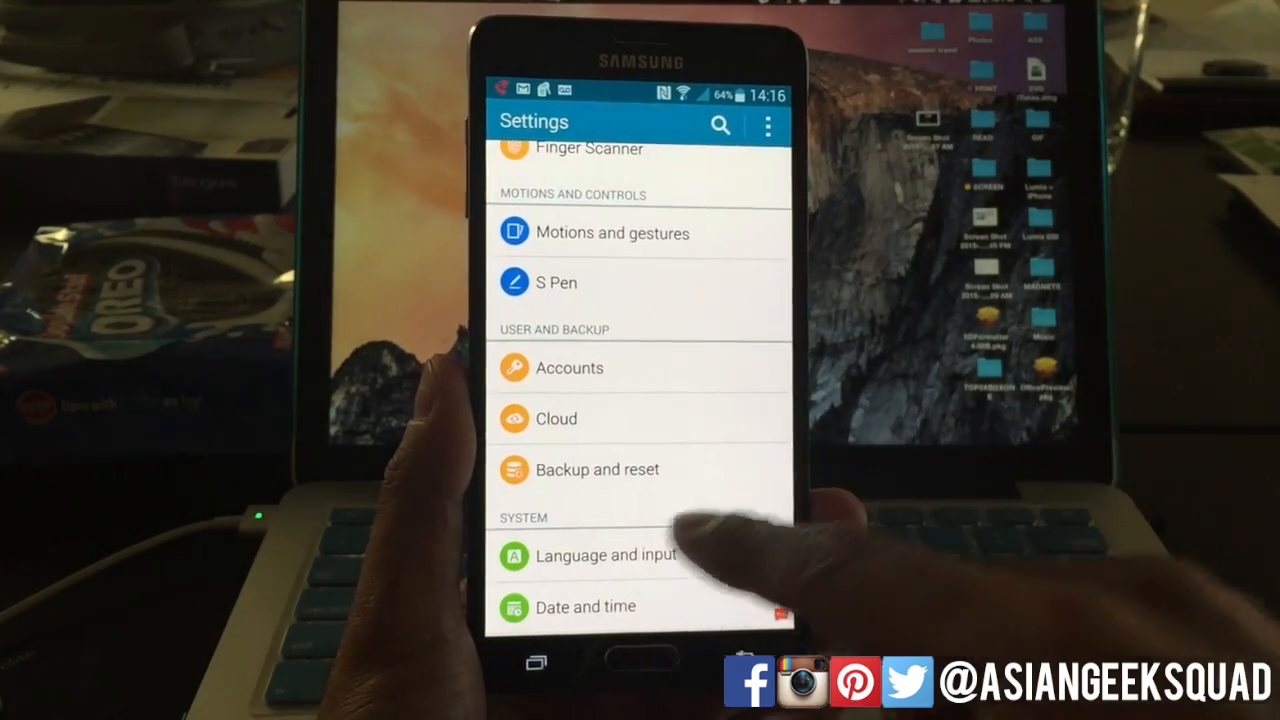